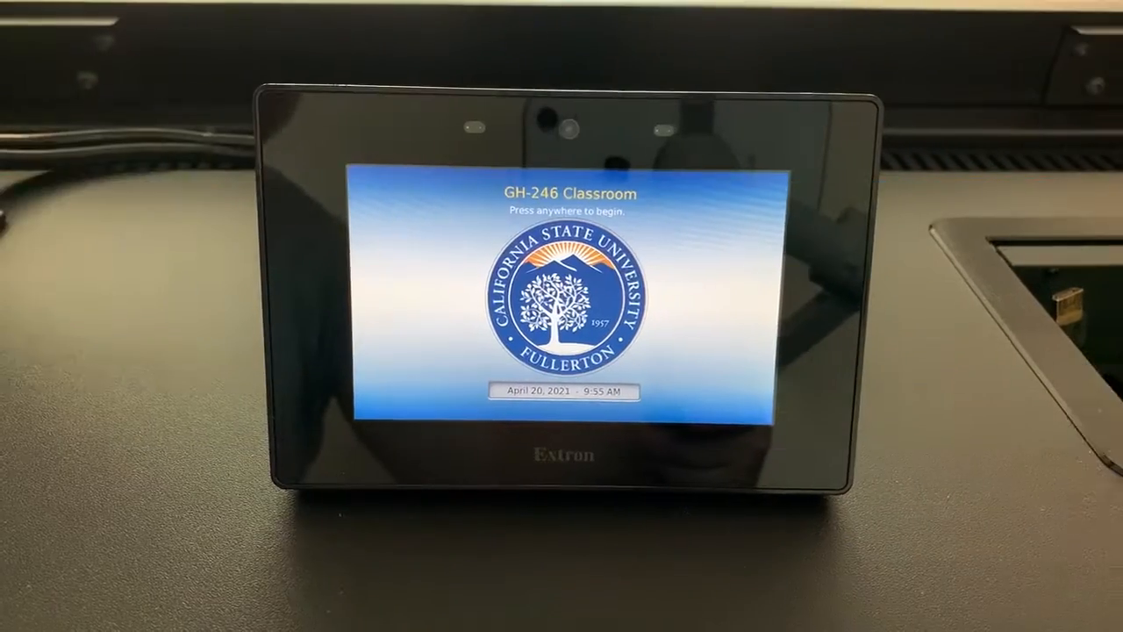
Step: Wake the GH-246 Extron classroom panel from its welcome screen
click(561, 299)
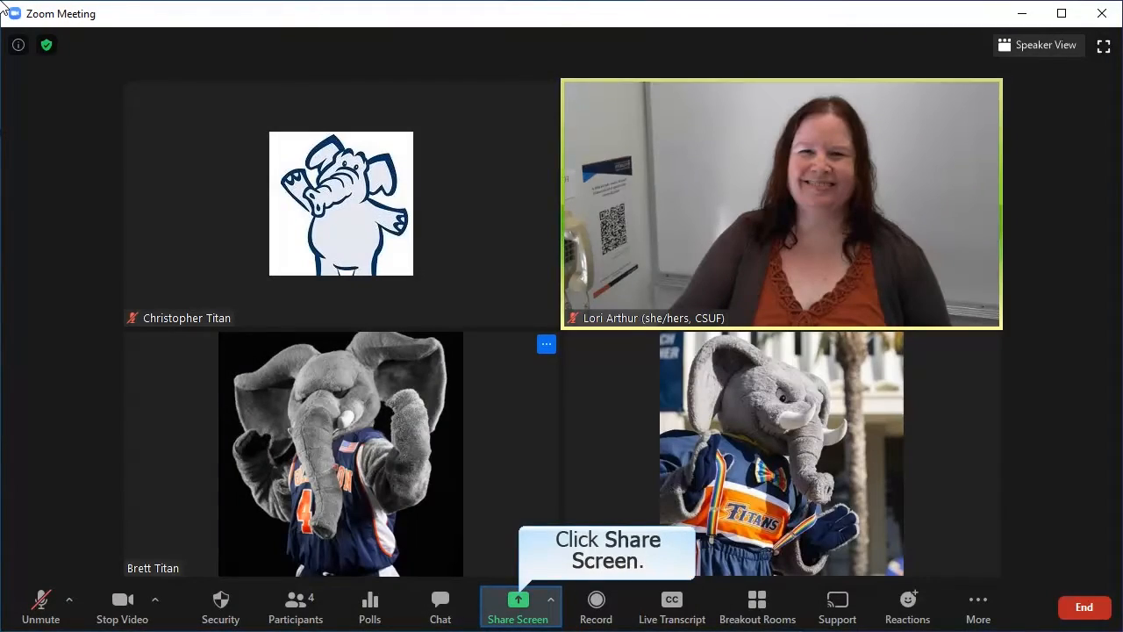
Step: Share 'Content from 2nd Camera' from Zoom's Advanced share options
click(517, 607)
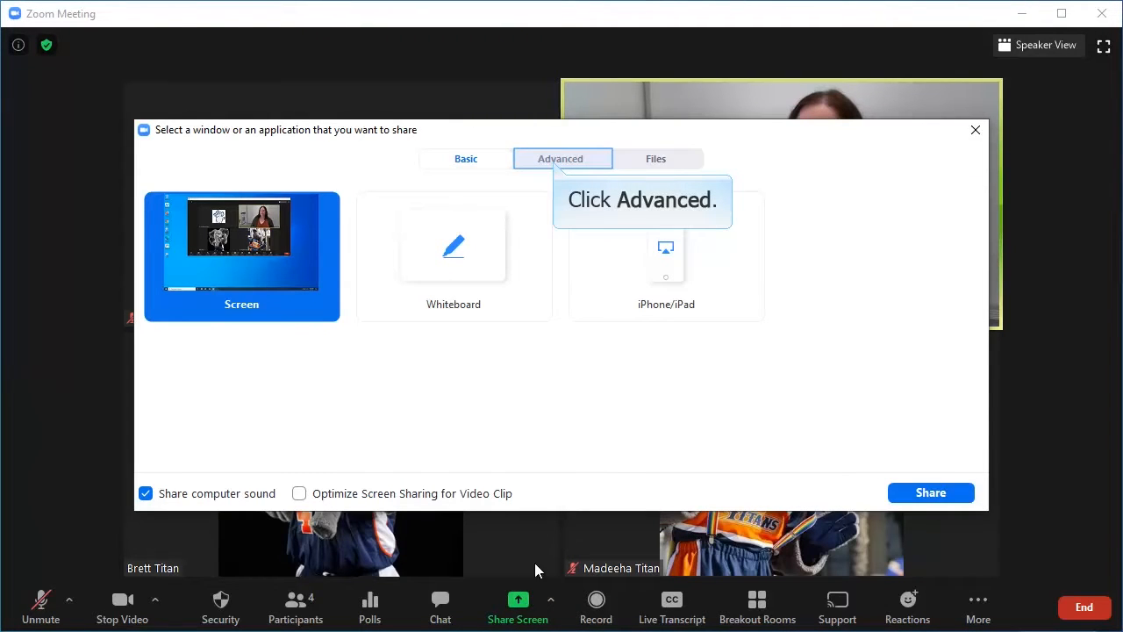
click(560, 159)
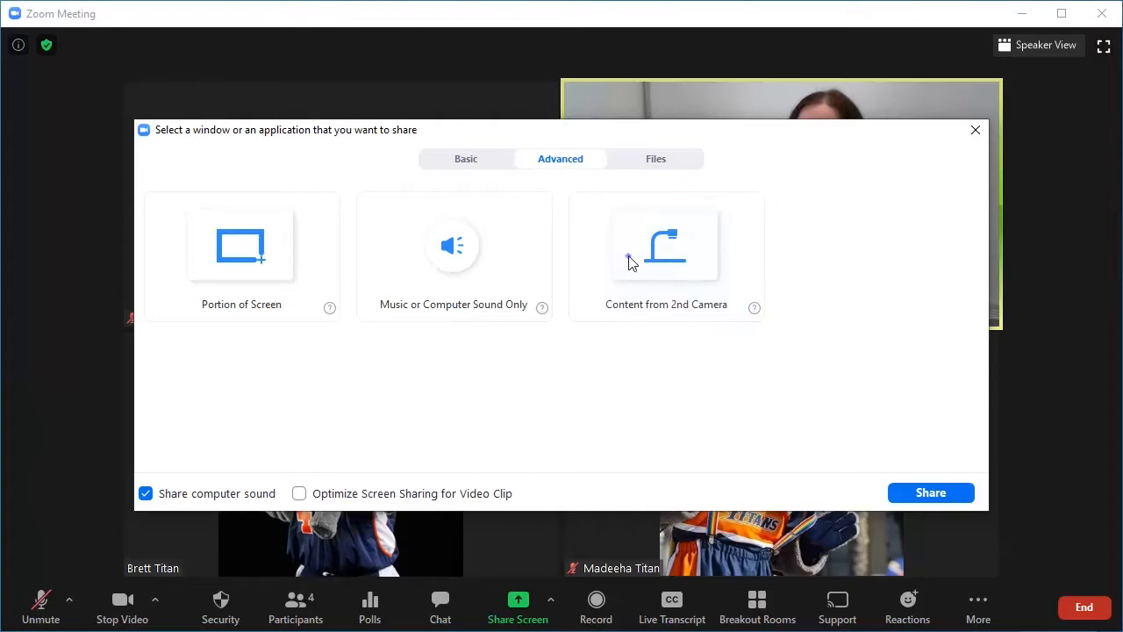
click(666, 244)
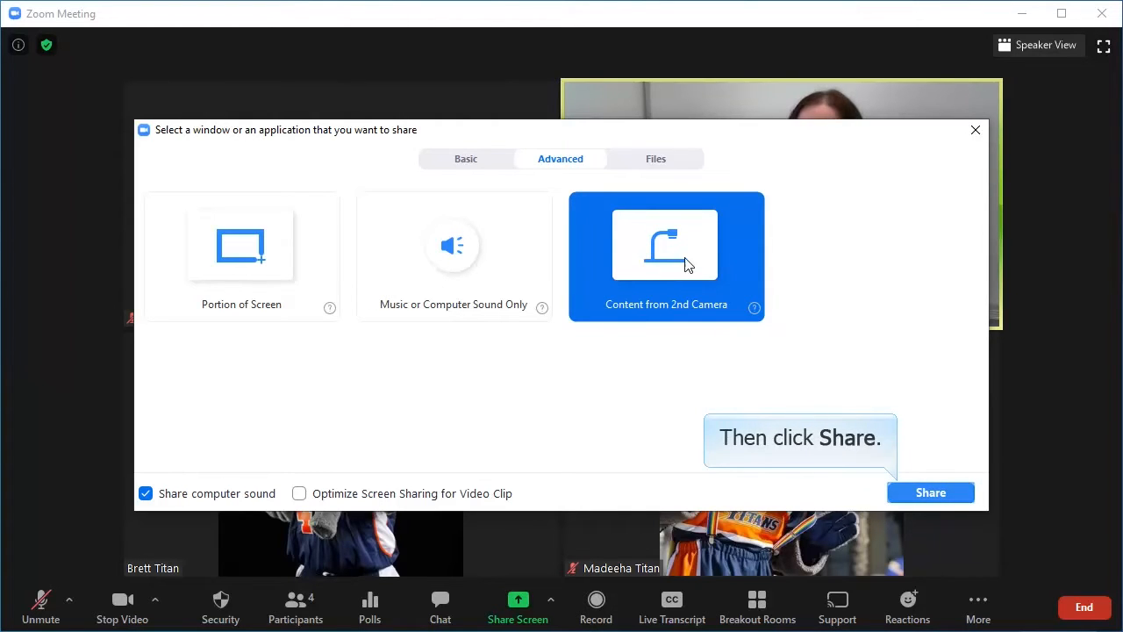
click(929, 493)
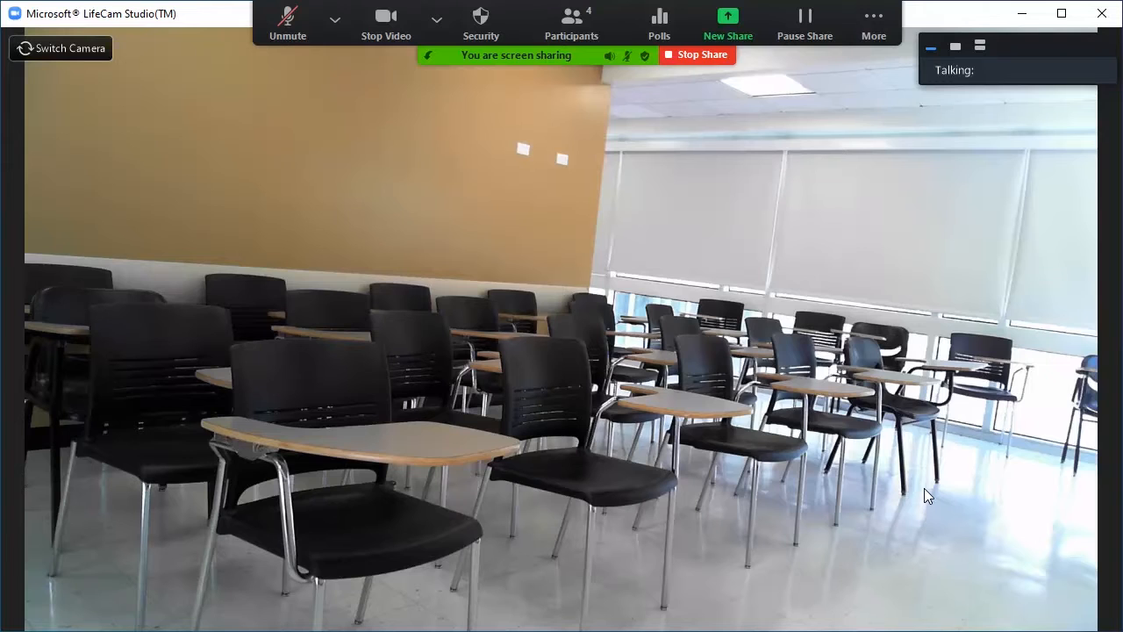
mouse_move(61, 49)
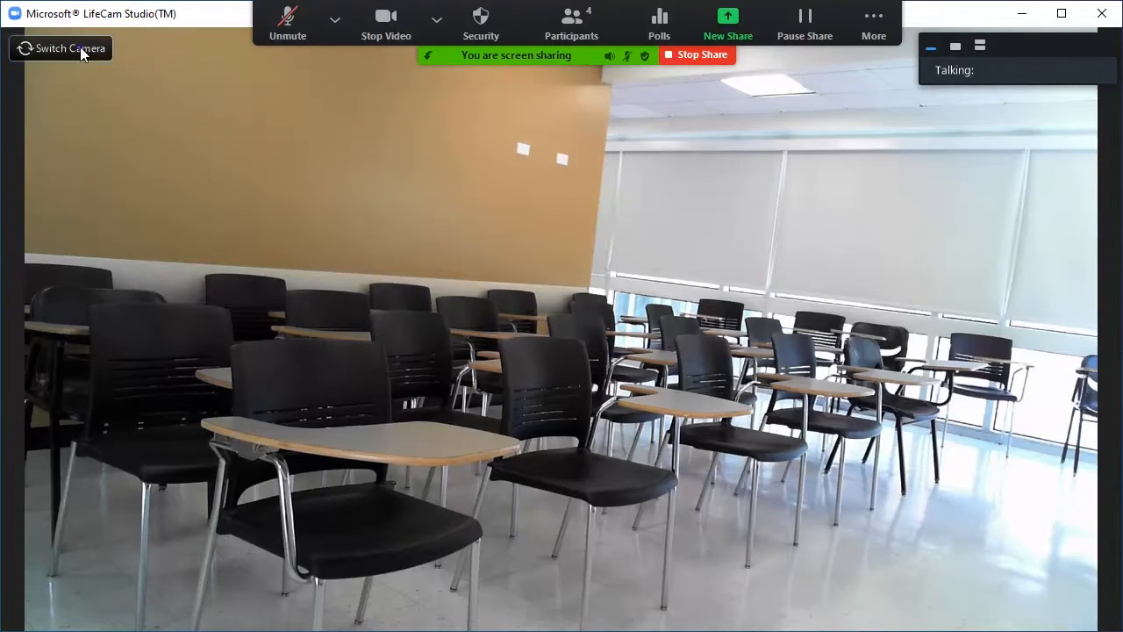
Step: Switch the shared camera feed to the ELMO UVC Camera document camera
click(59, 48)
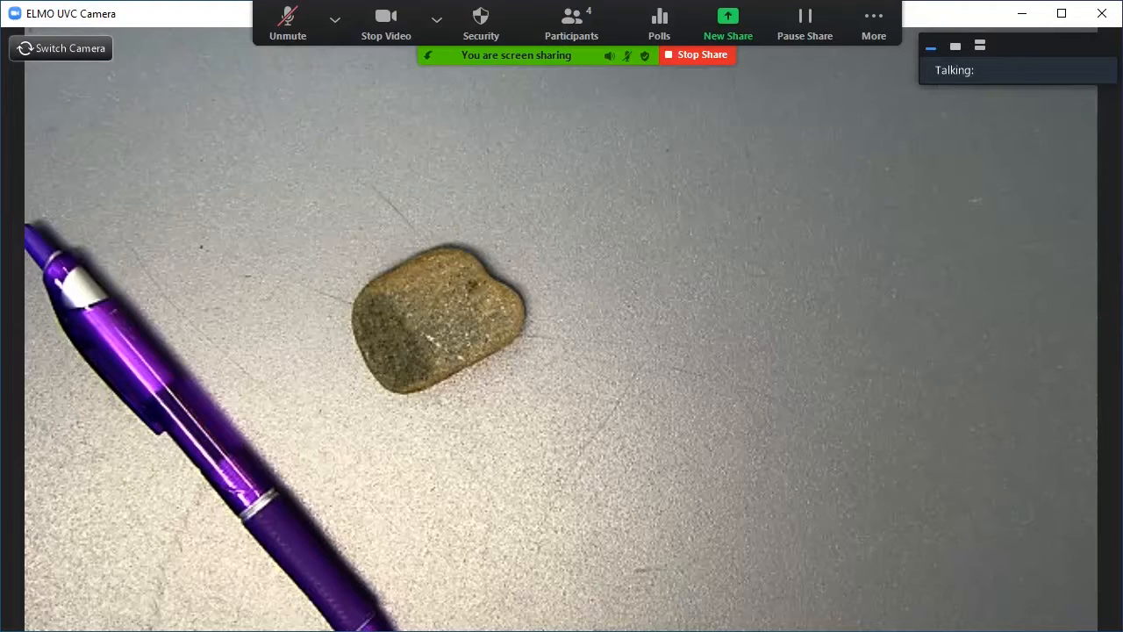